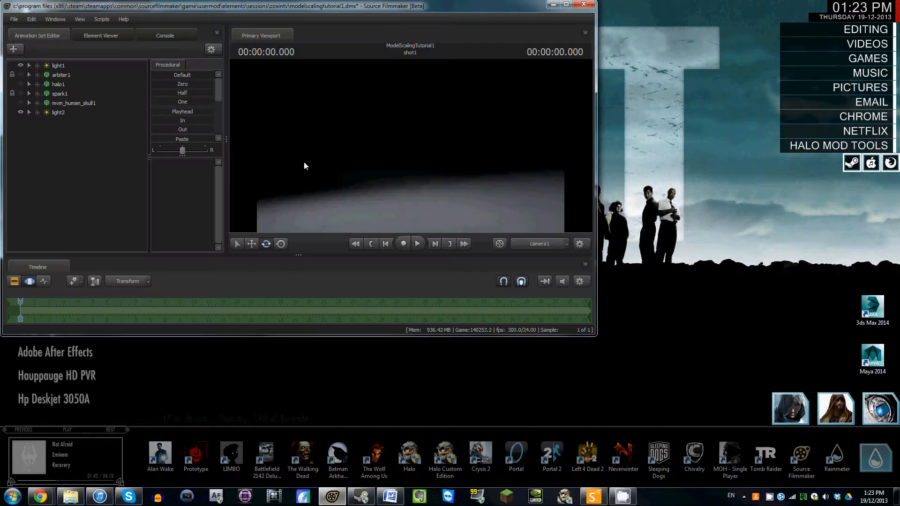
Step: Maximize the editor window and return the playhead to 00:00:00.000
click(570, 5)
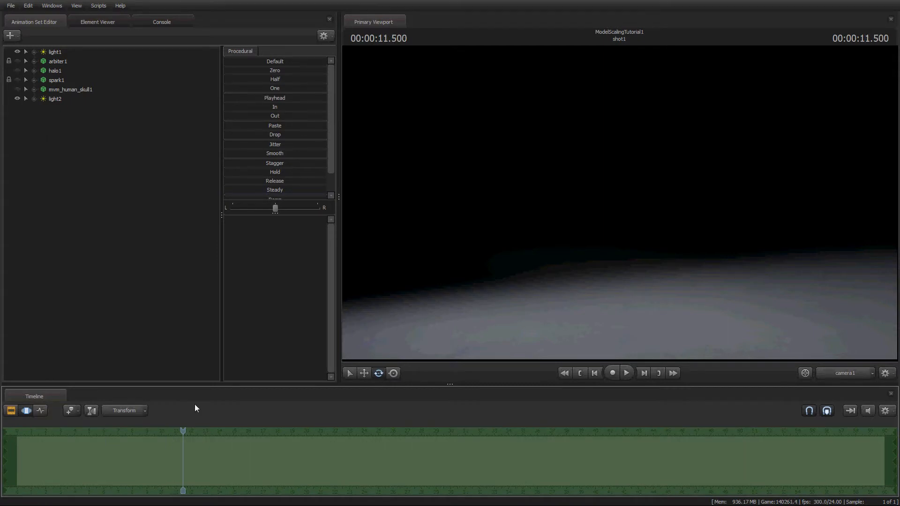
drag(182, 431, 172, 430)
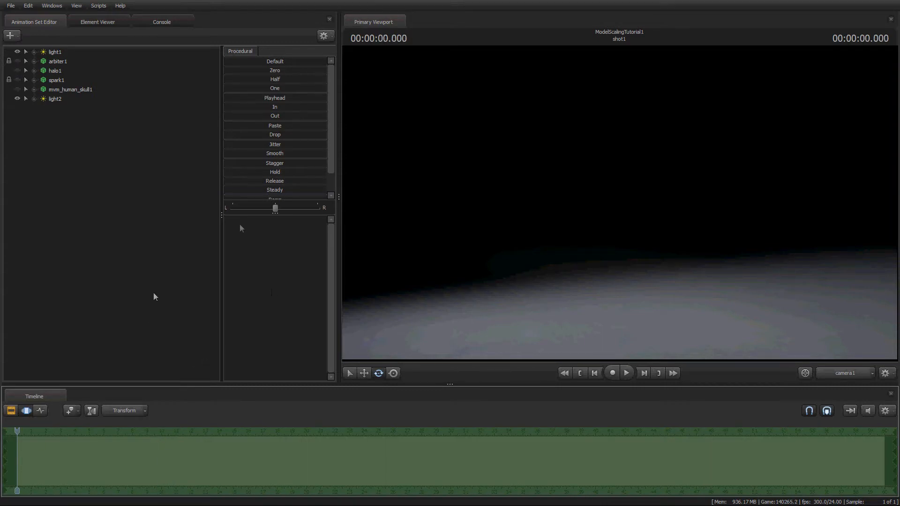
mouse_move(630, 208)
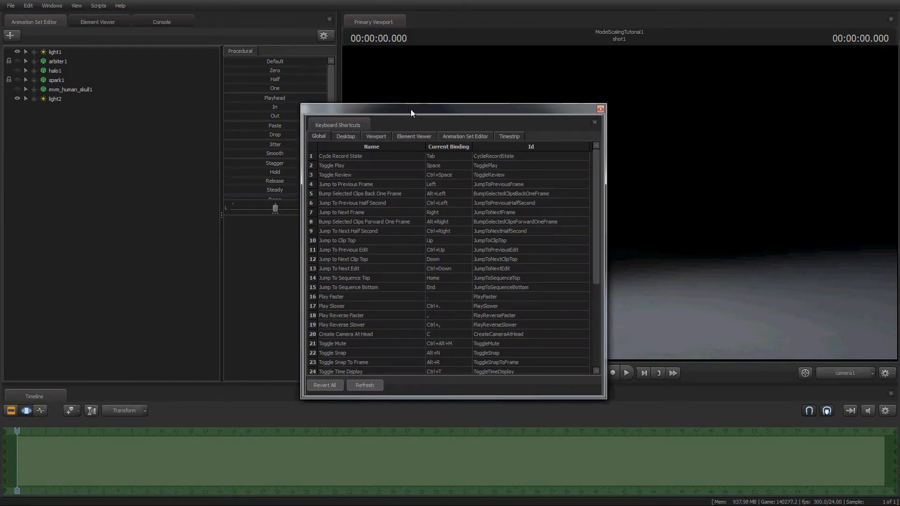
scroll(down, 3)
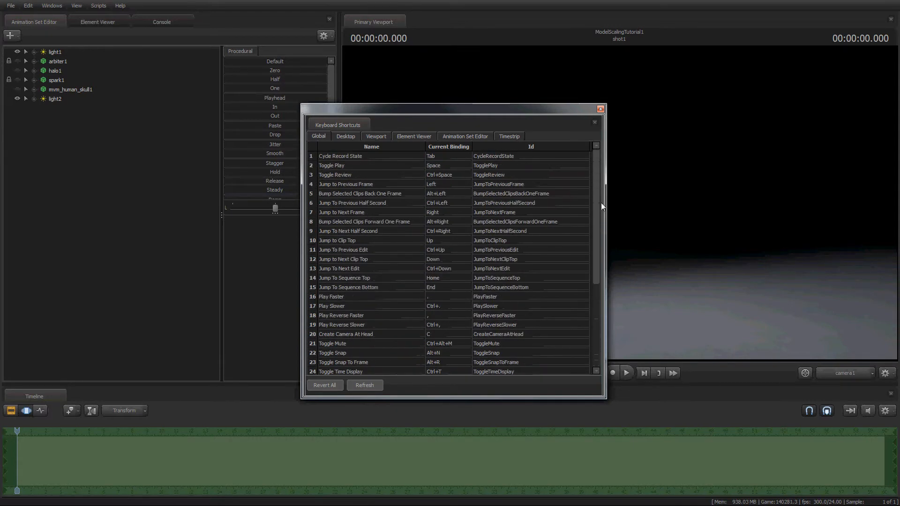
click(345, 136)
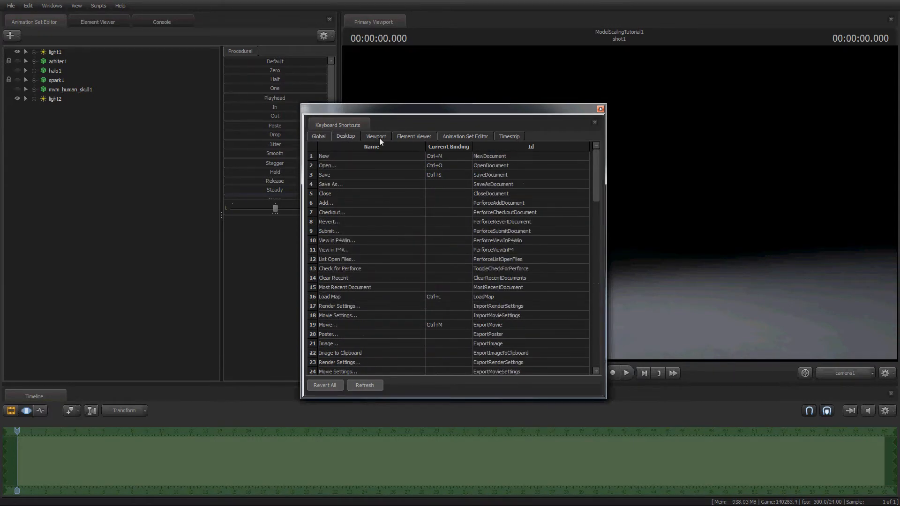
click(318, 136)
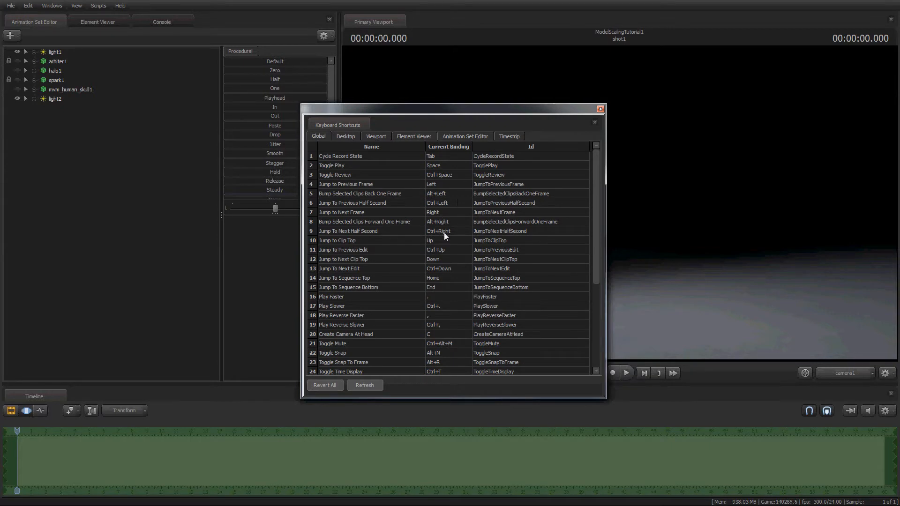
mouse_move(441, 262)
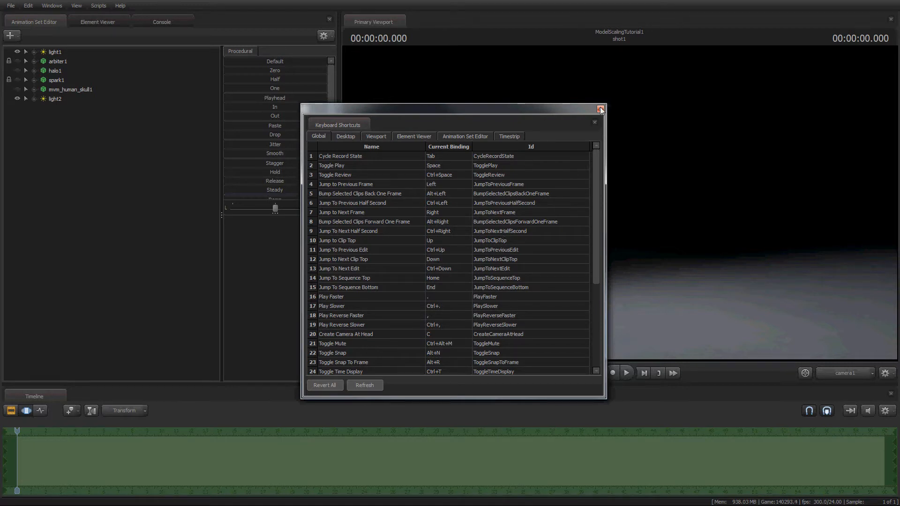
mouse_move(599, 110)
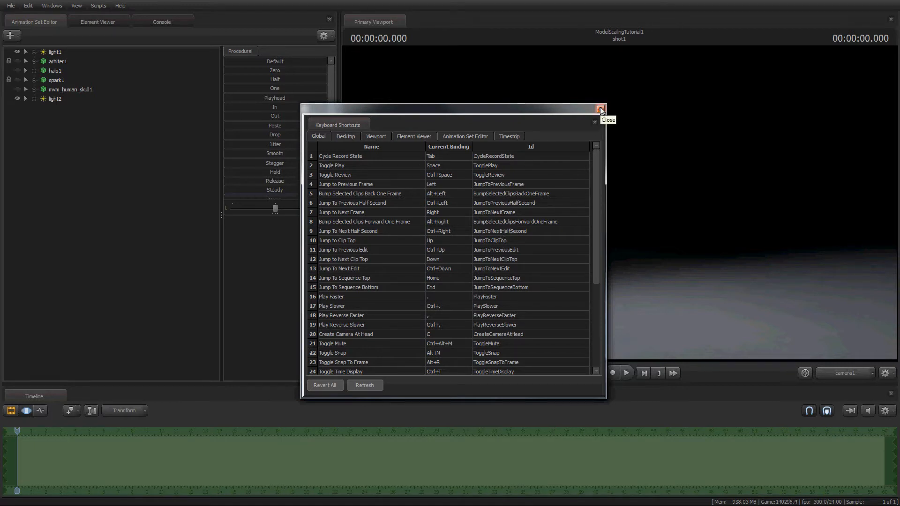
click(600, 110)
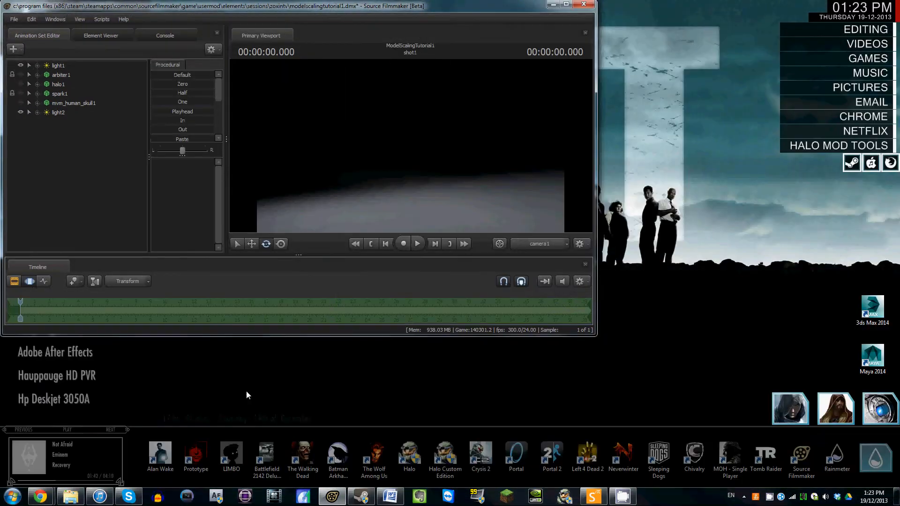
Step: Load halo4\spartans\masterchief.mdl as masterchief1 and expand its control groups
click(566, 6)
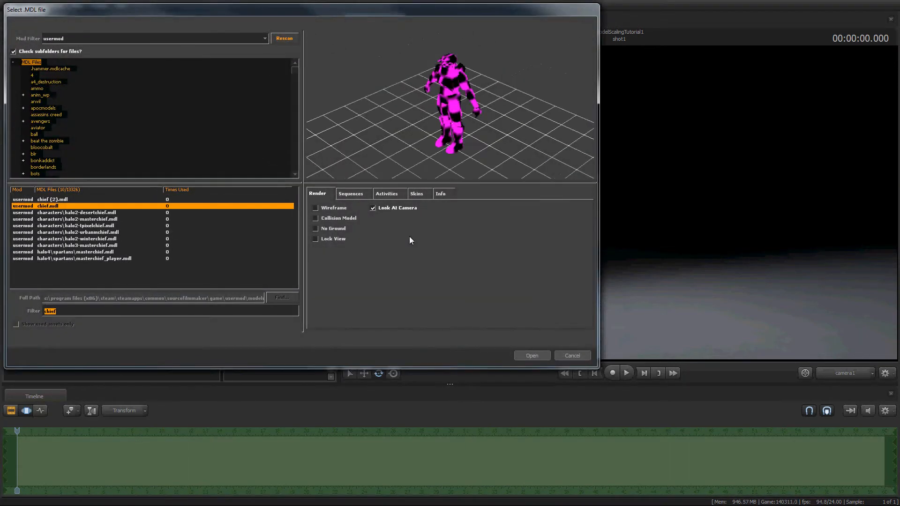
click(81, 251)
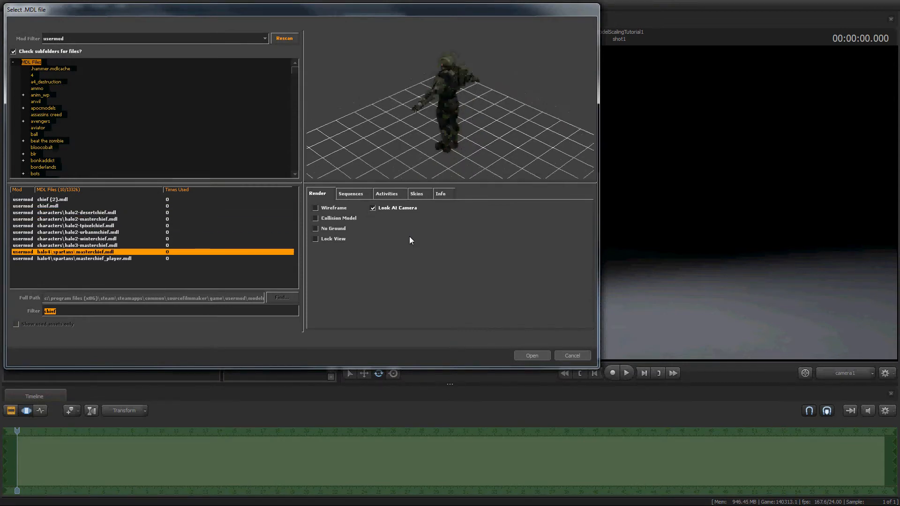
click(531, 355)
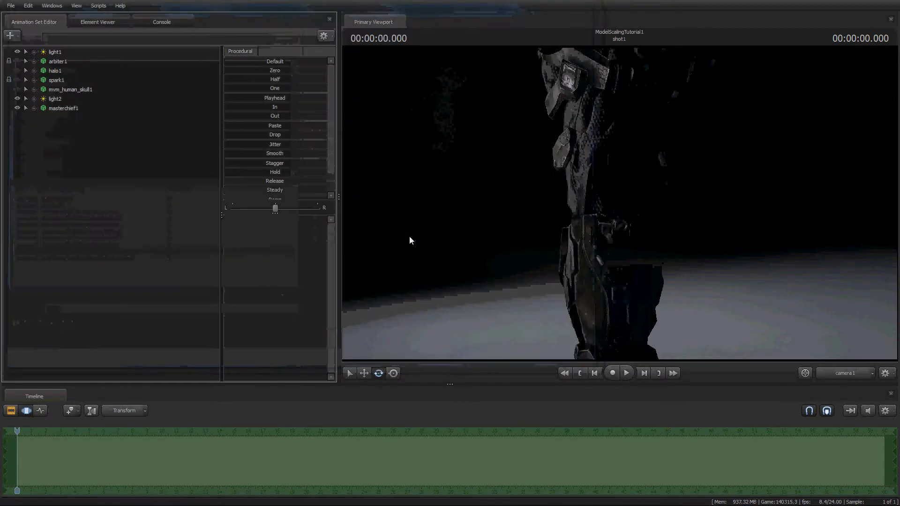
click(27, 107)
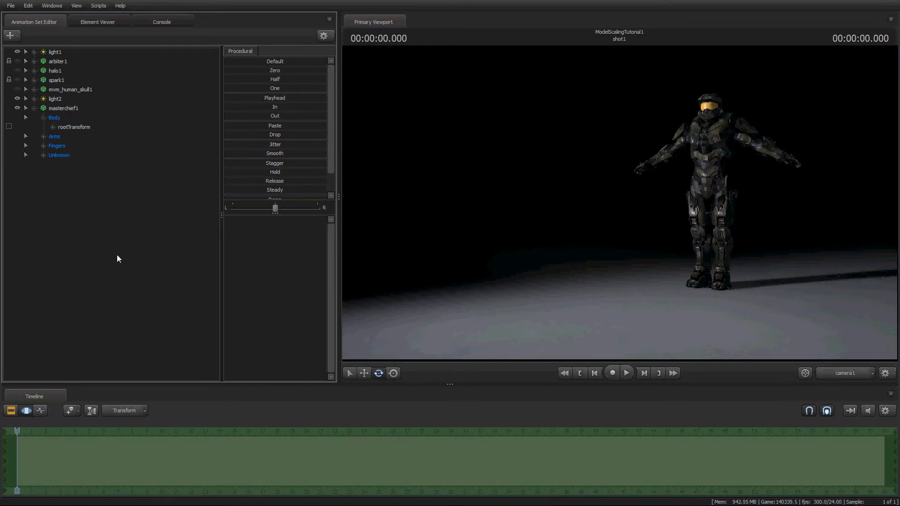
mouse_move(111, 251)
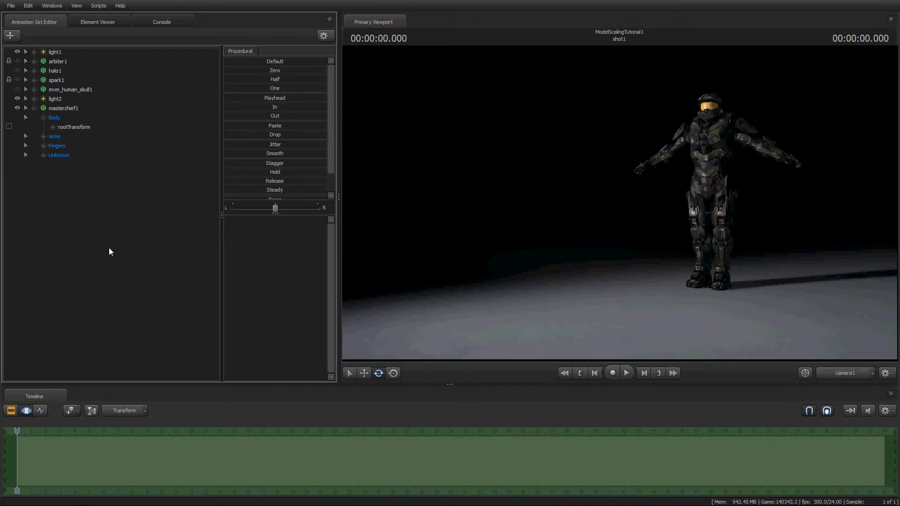
Step: Add a scale control to masterchief1 via Utilities > Add Scale Control To Models
click(63, 108)
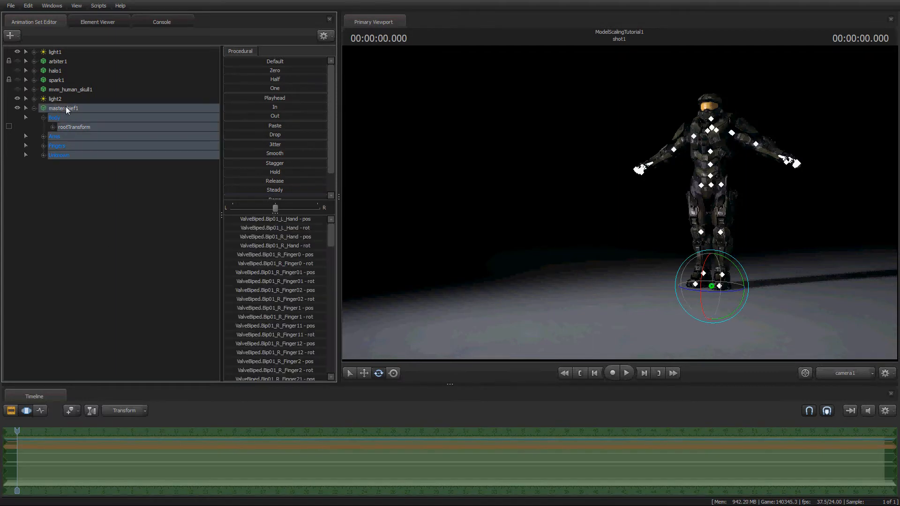
mouse_move(374, 189)
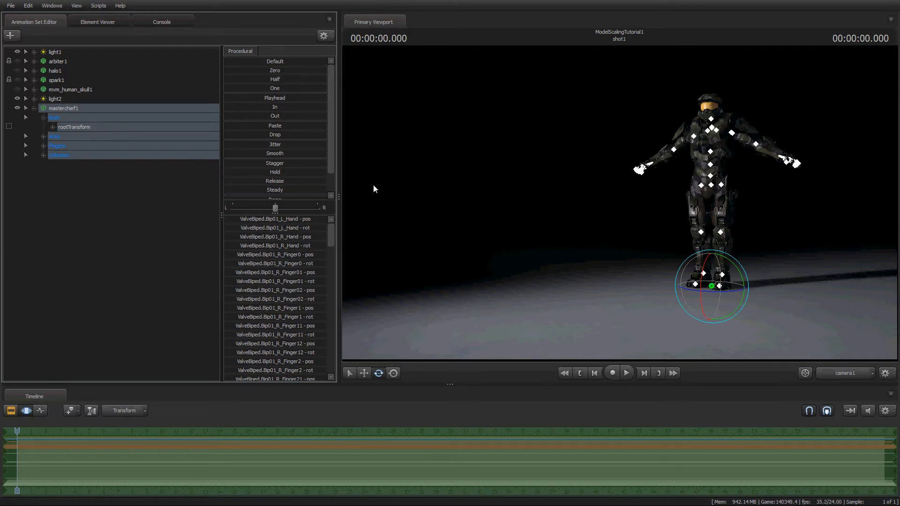
right_click(63, 108)
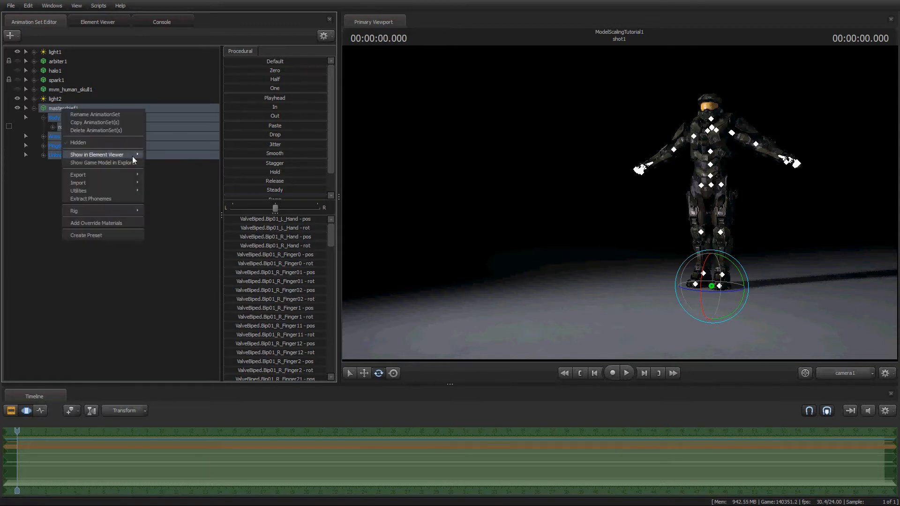
mouse_move(96, 130)
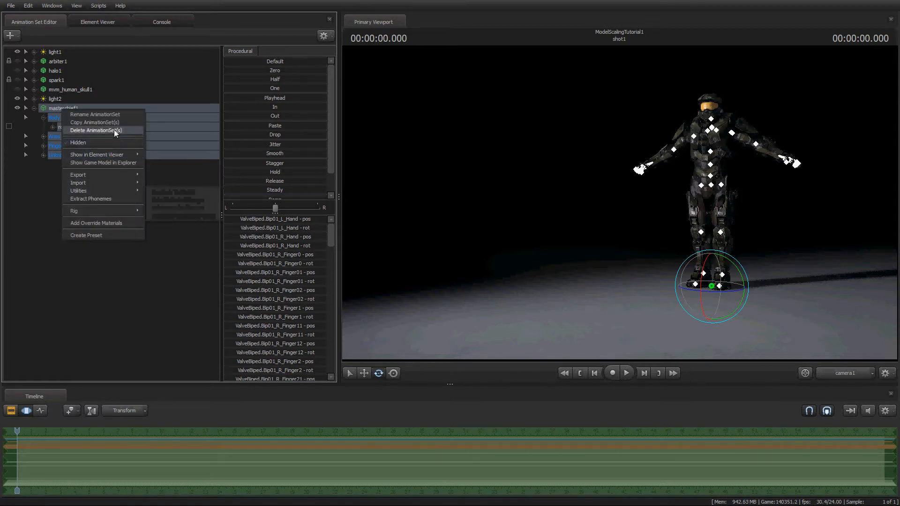
mouse_move(77, 183)
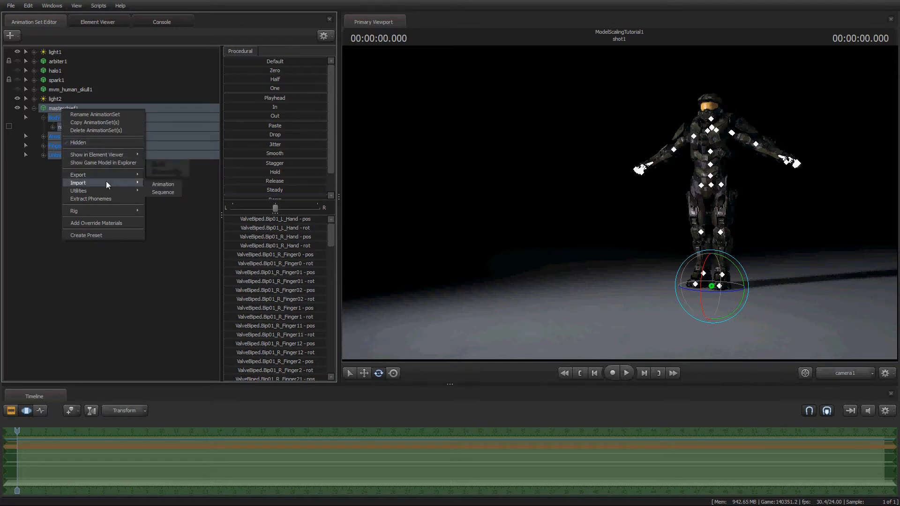
mouse_move(78, 190)
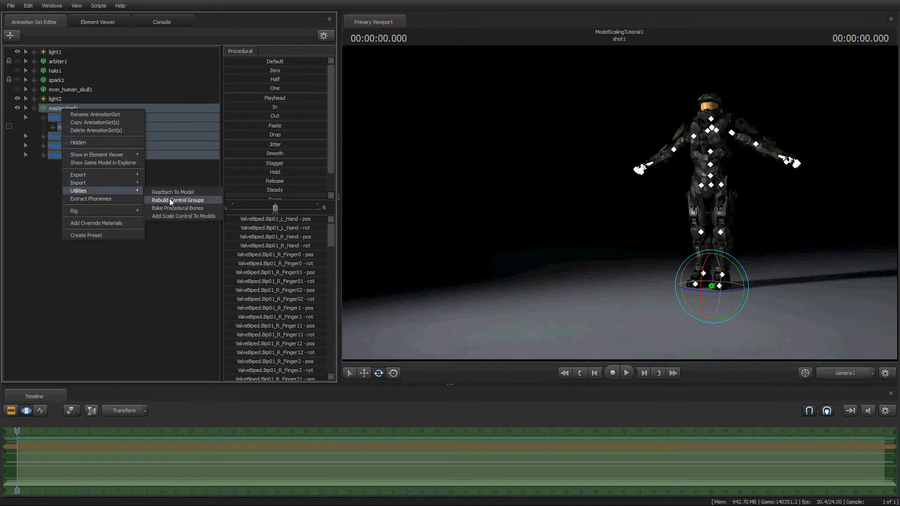
mouse_move(184, 215)
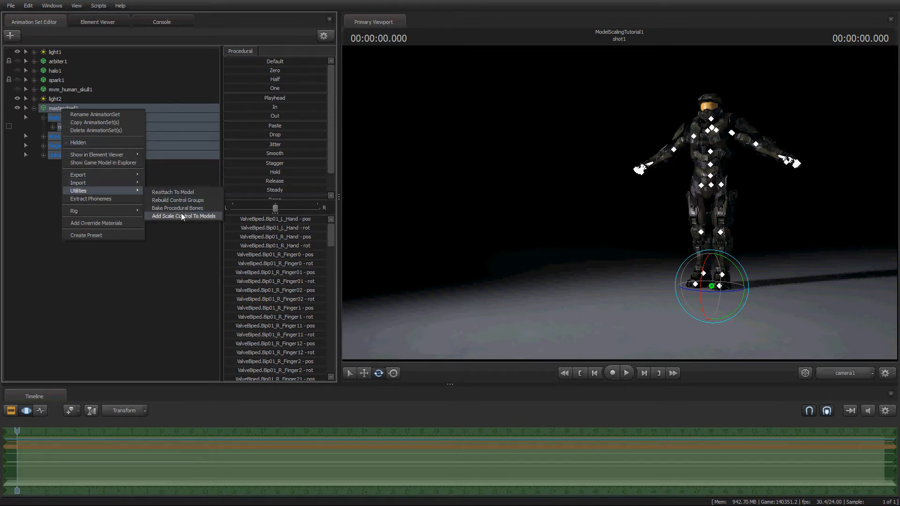
click(184, 215)
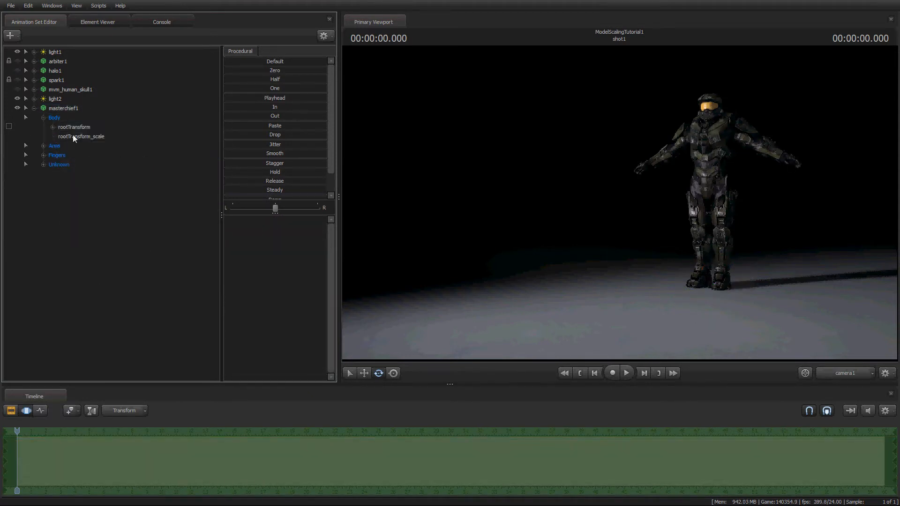
Step: Remove the rootTransform_scale control so only rootTransform remains under Body
click(80, 135)
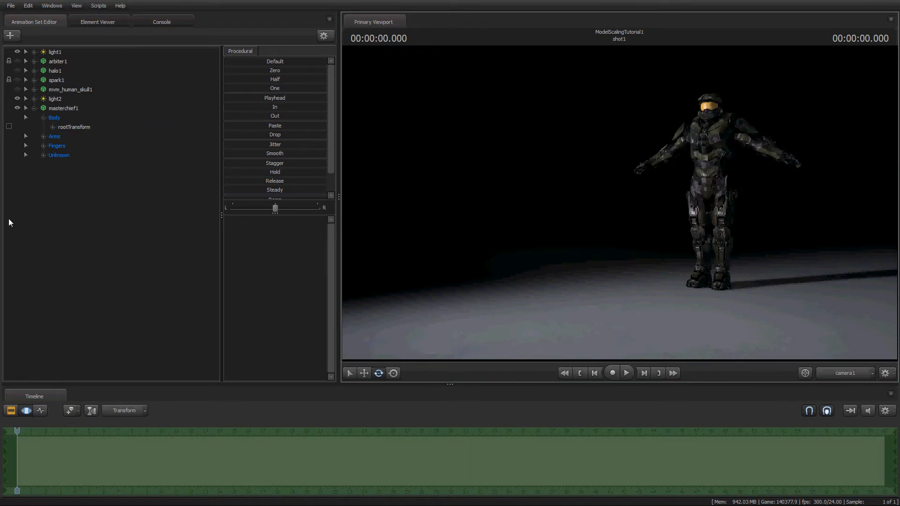
Step: Add a scale control to the Bip01 Head bone of masterchief1
click(63, 107)
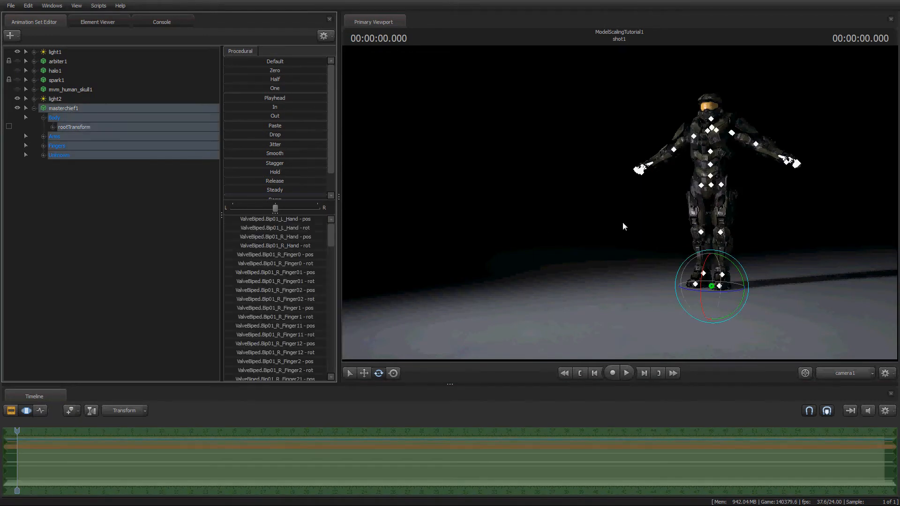
mouse_move(550, 215)
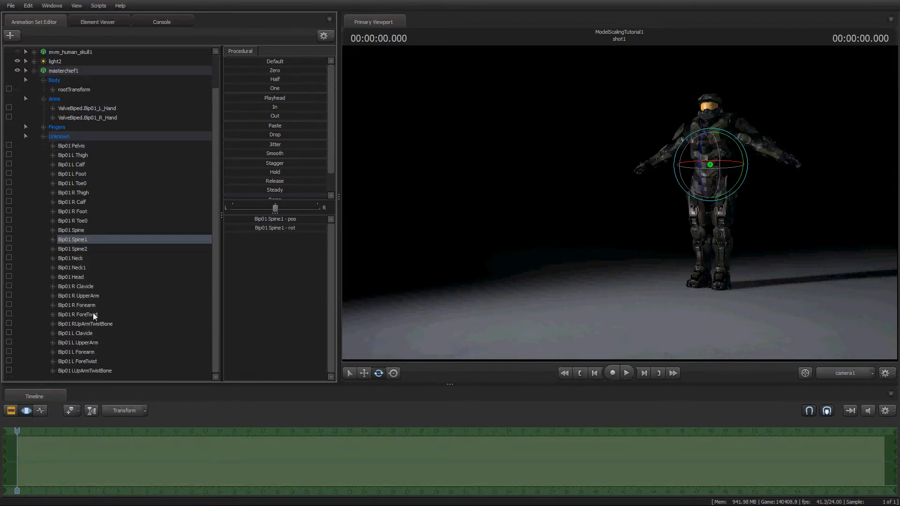
click(70, 277)
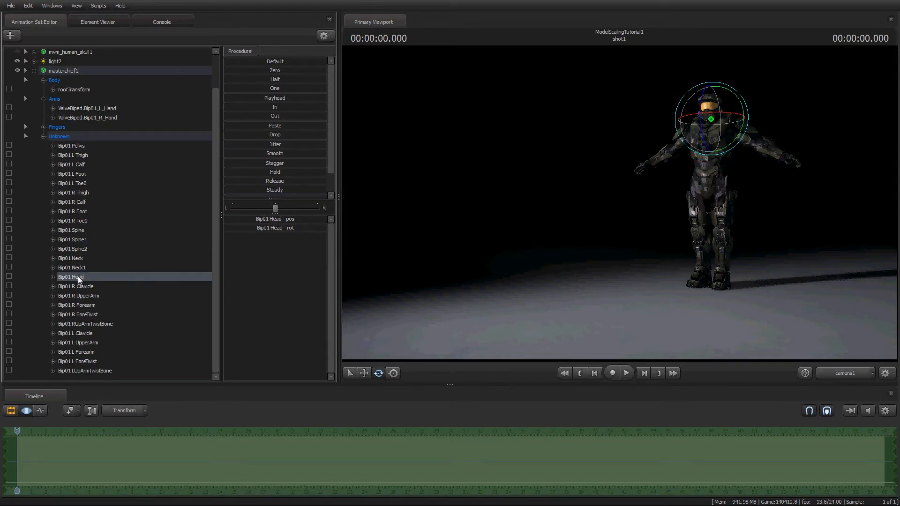
right_click(68, 277)
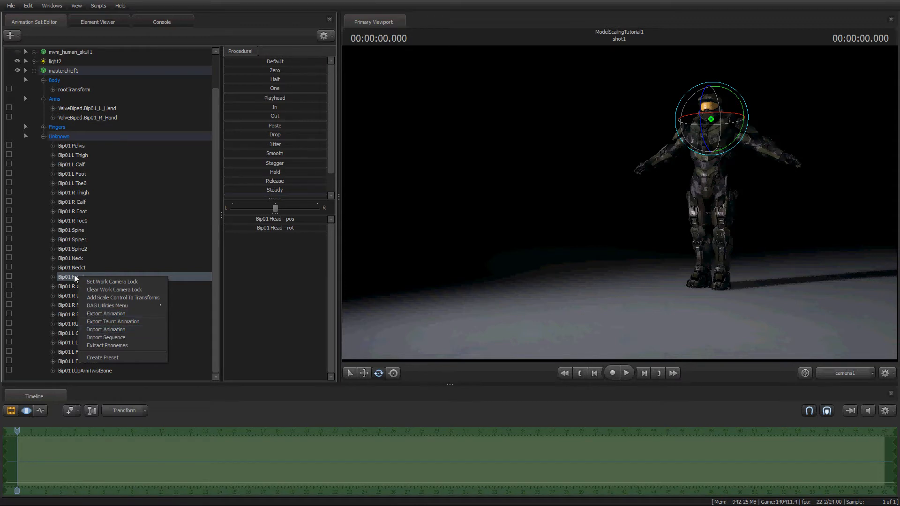
mouse_move(109, 299)
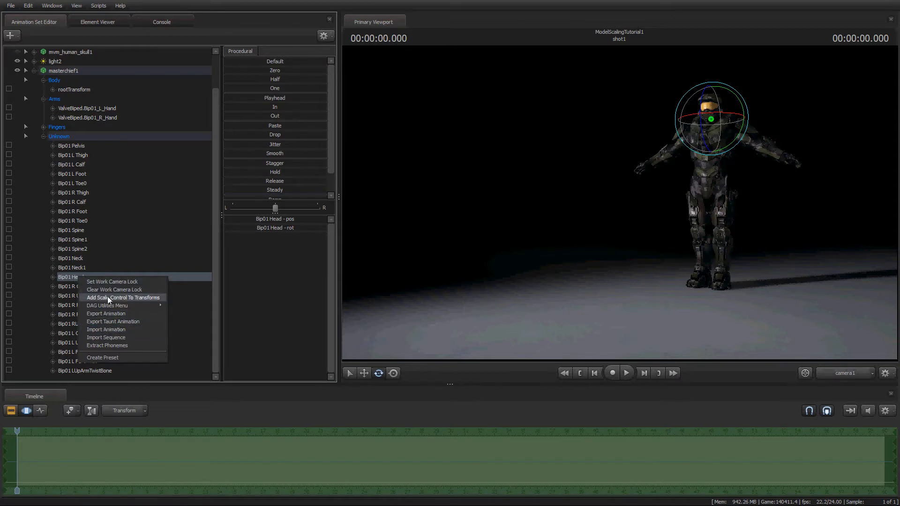
click(122, 297)
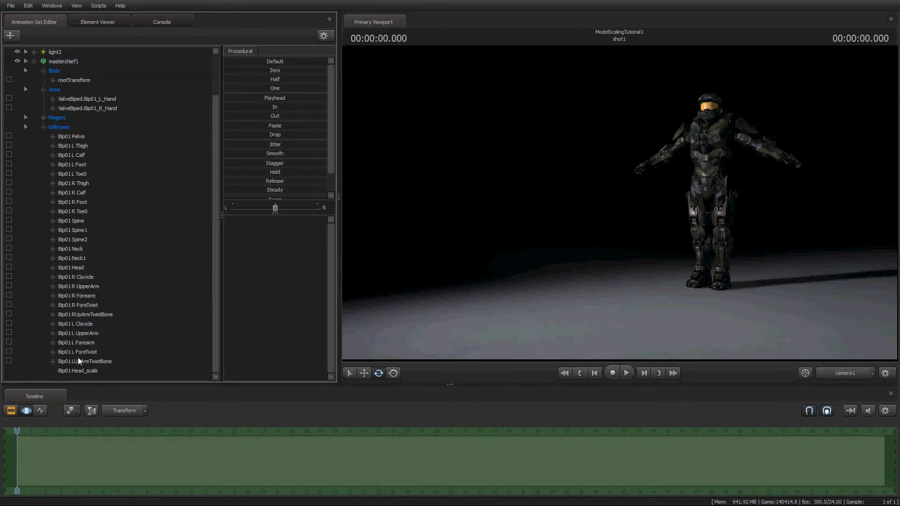
Step: Drag Bip01 Head_scale up to enlarge the head into chibi proportions
click(77, 370)
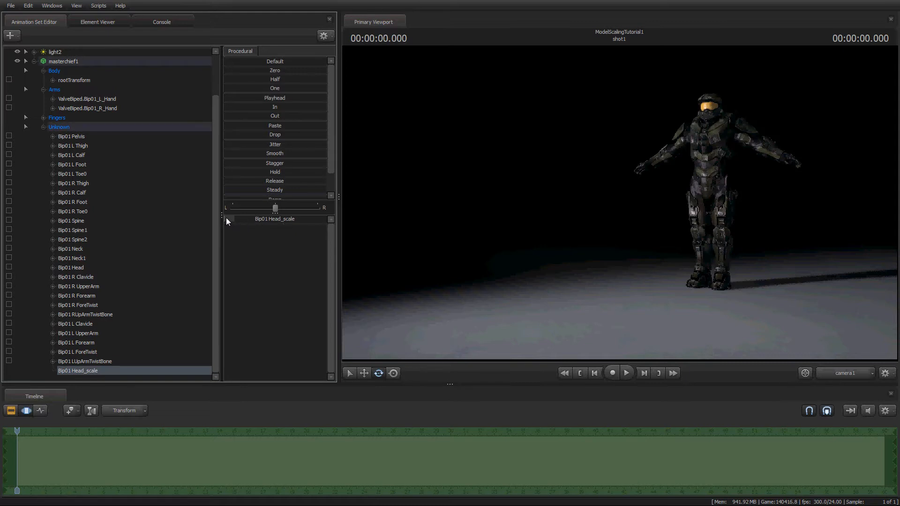
drag(275, 208, 265, 208)
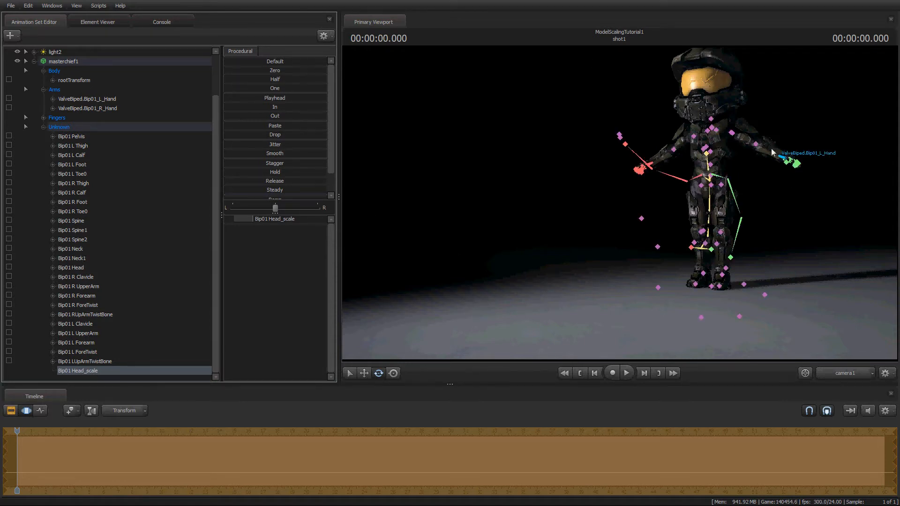
Step: Add a Bip01 L UpperArm_scale control to the left upper arm bone
click(77, 333)
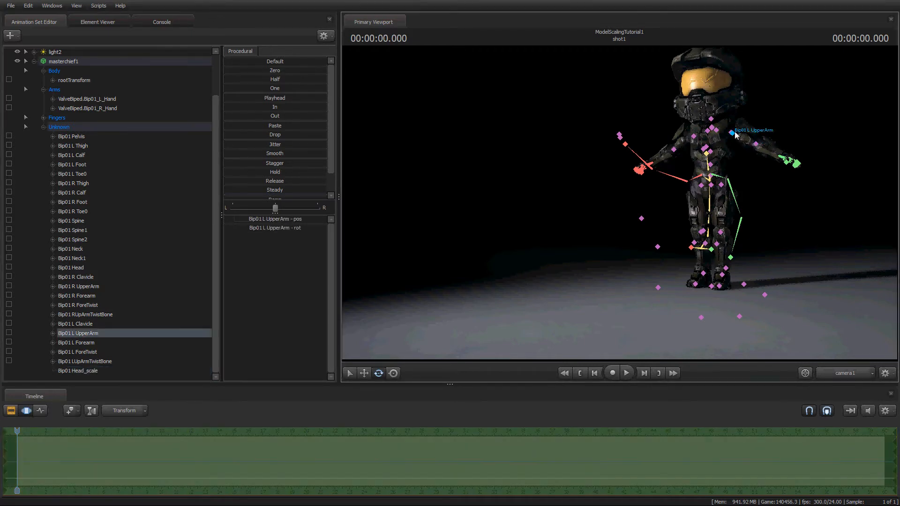
right_click(78, 333)
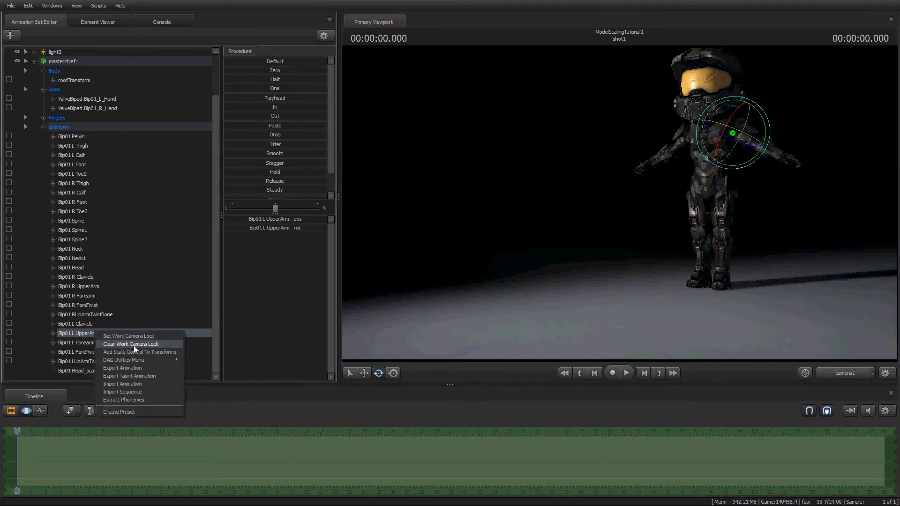
mouse_move(138, 351)
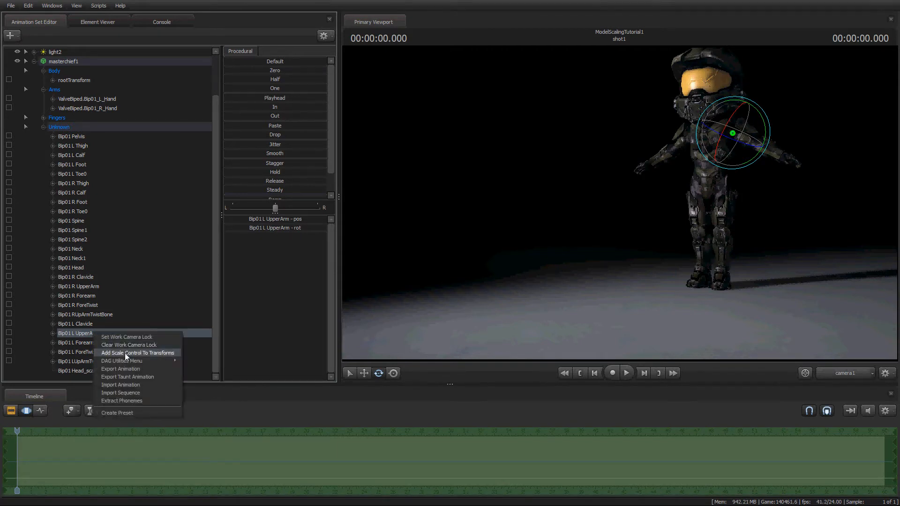
click(138, 352)
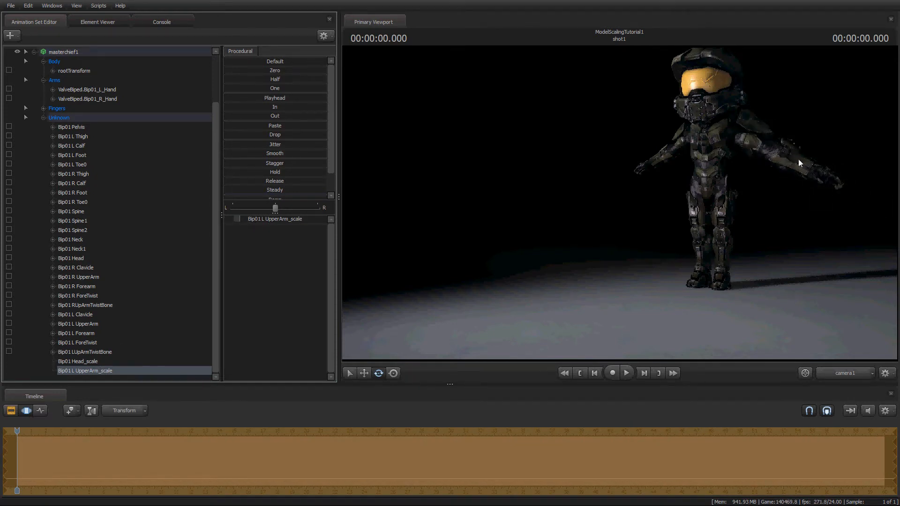
mouse_move(741, 131)
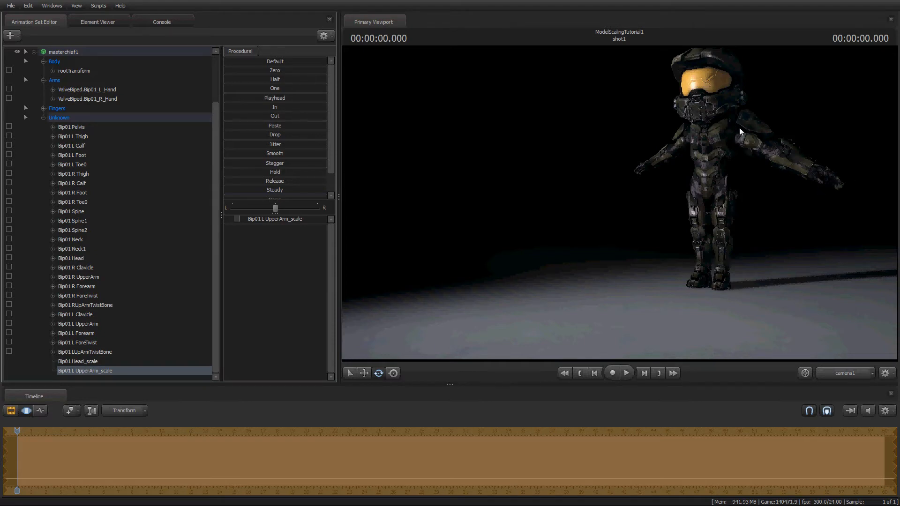
mouse_move(241, 234)
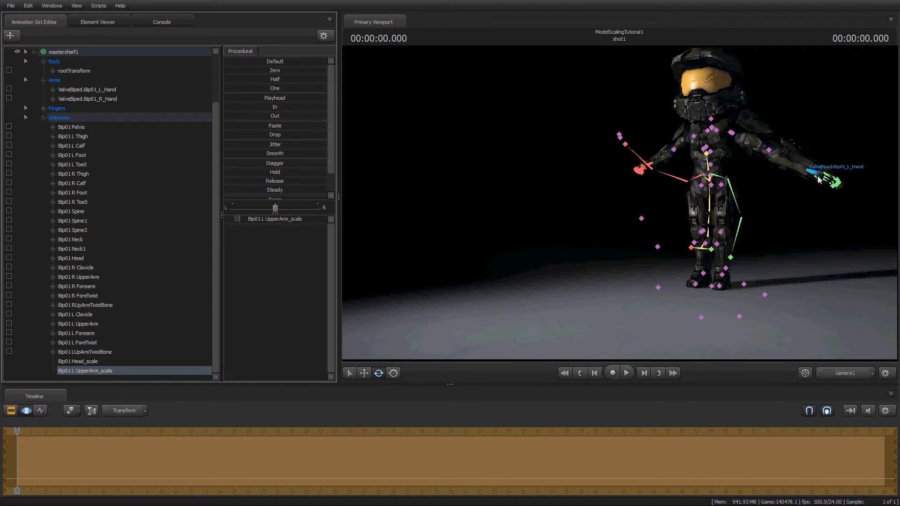
Step: Add a ValveBiped.Bip01_L_Hand_scale control to the left hand bone
click(86, 90)
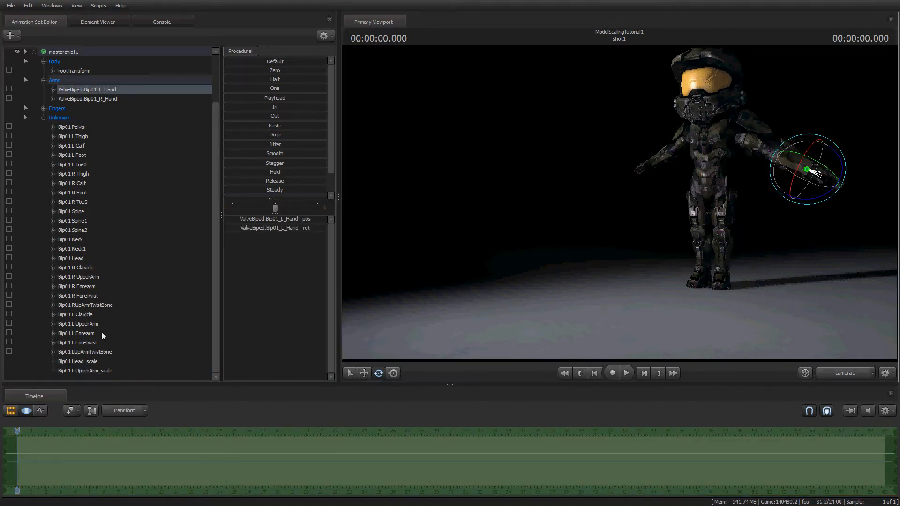
right_click(87, 89)
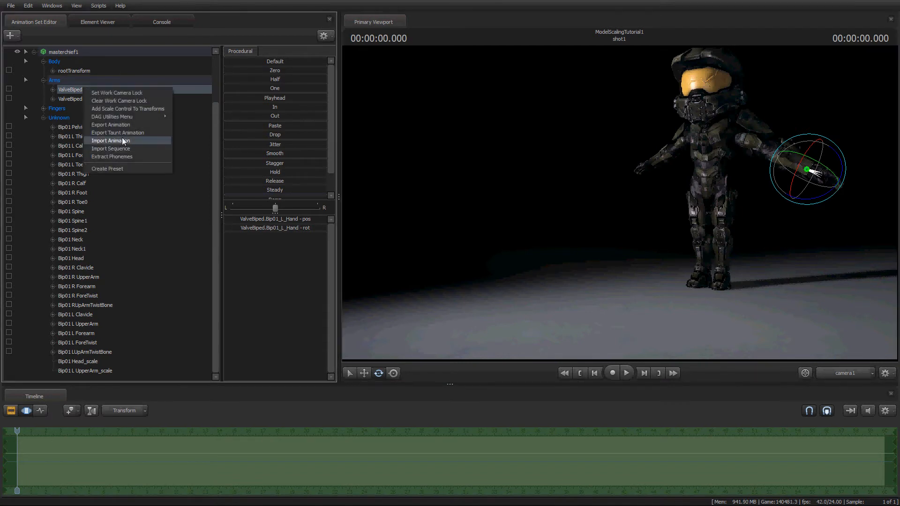
mouse_move(127, 109)
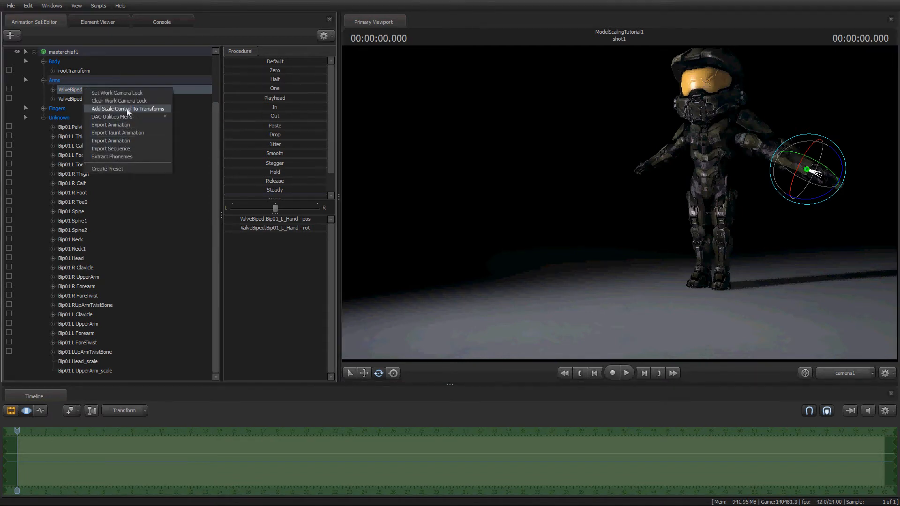
click(128, 109)
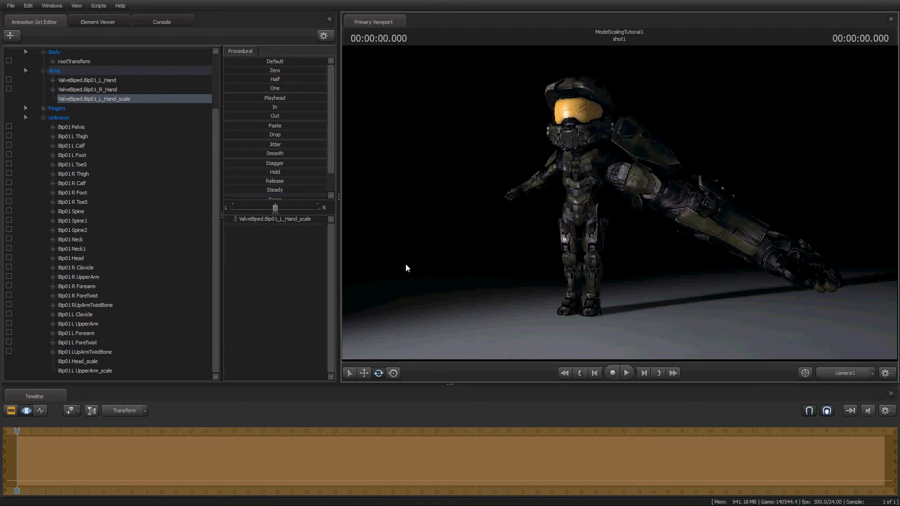
mouse_move(767, 272)
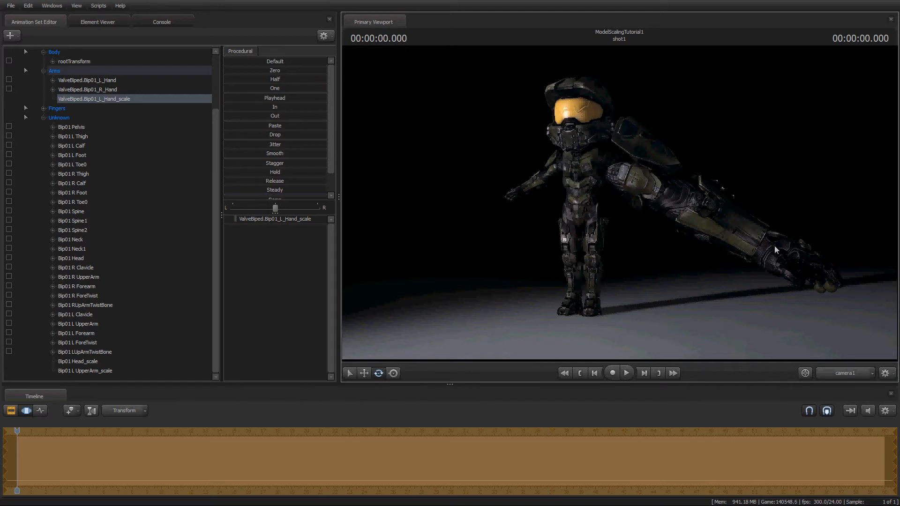
mouse_move(641, 241)
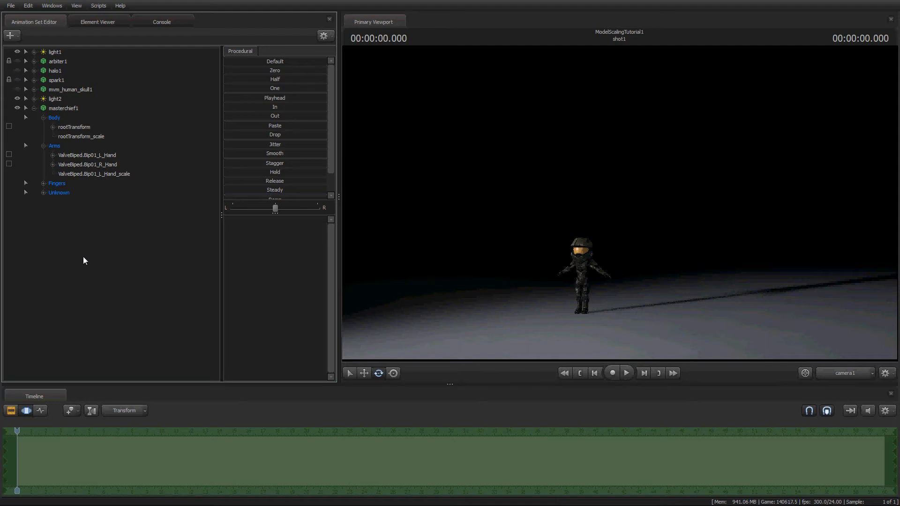
mouse_move(142, 196)
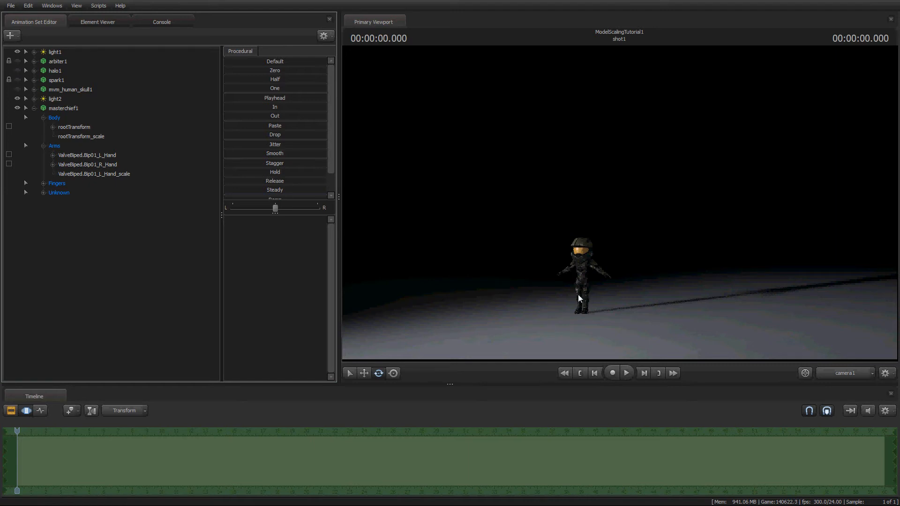
mouse_move(80, 251)
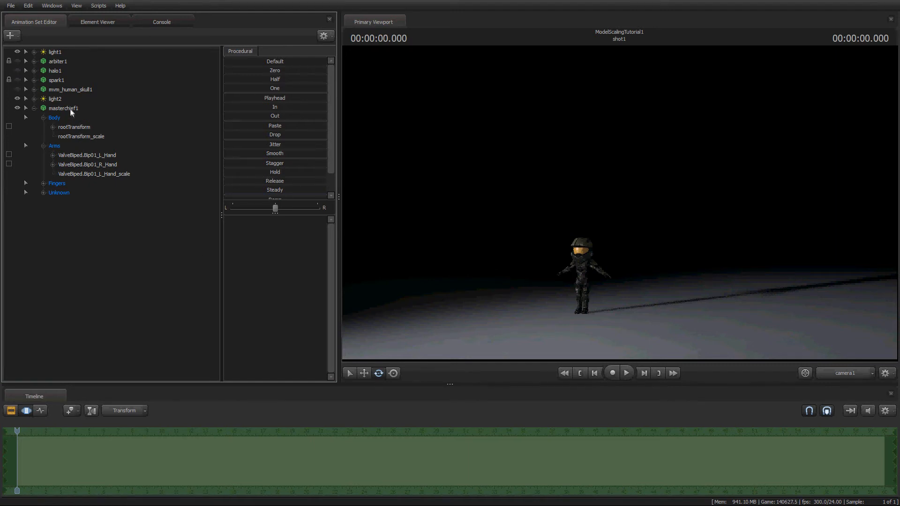
Step: Load characters\halo3-masterchief.mdl as halo3-masterchief1 beside the chibi
right_click(72, 111)
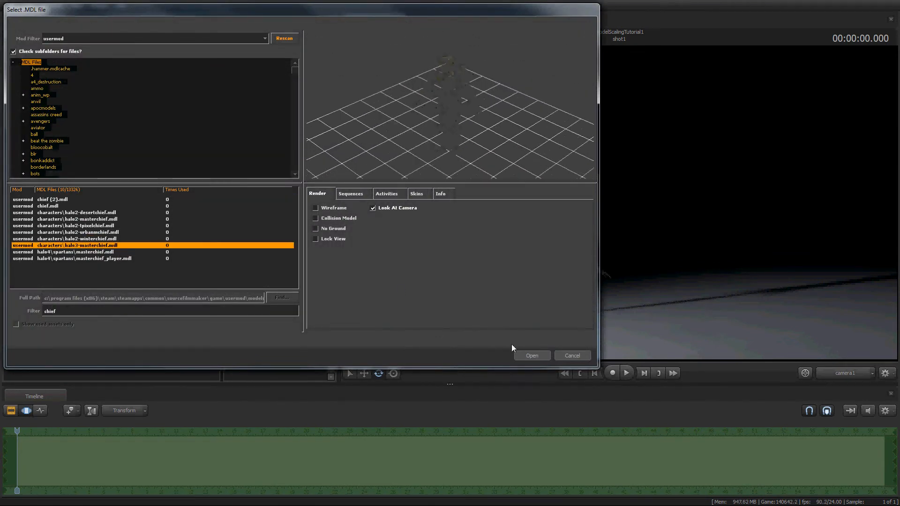
click(530, 355)
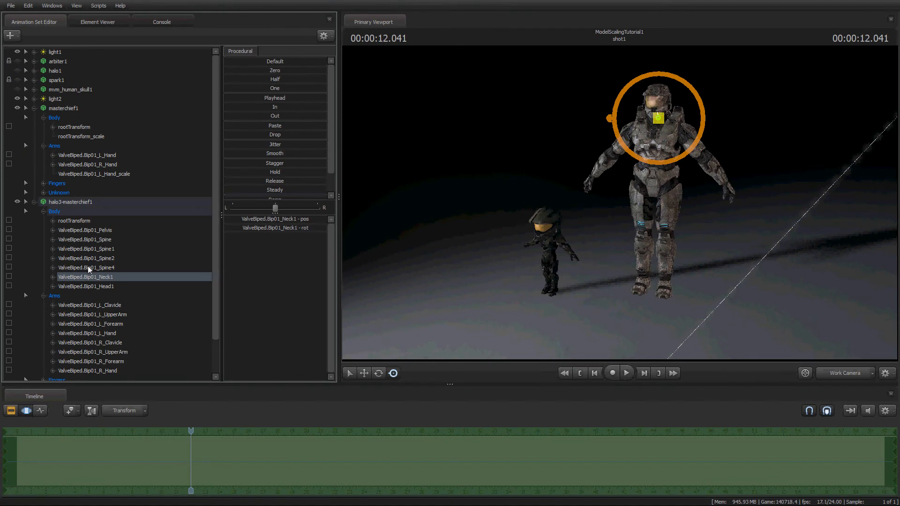
mouse_move(118, 185)
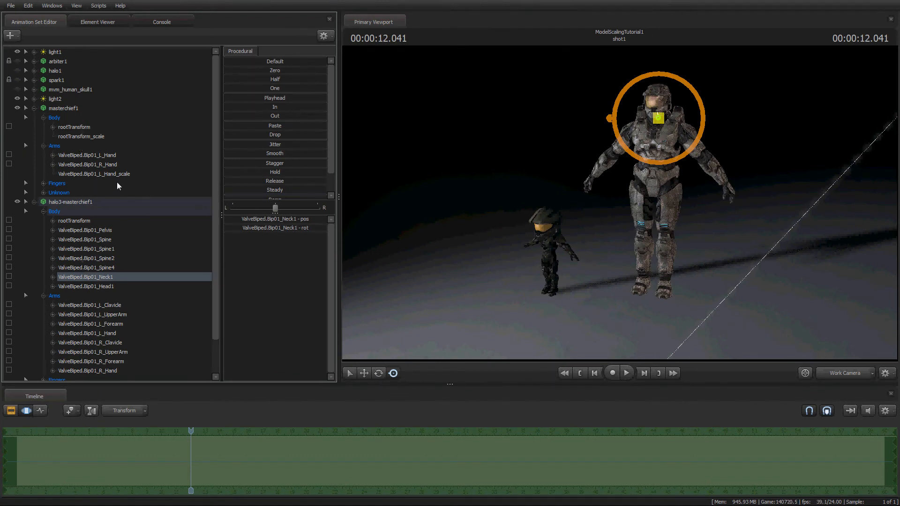
mouse_move(108, 154)
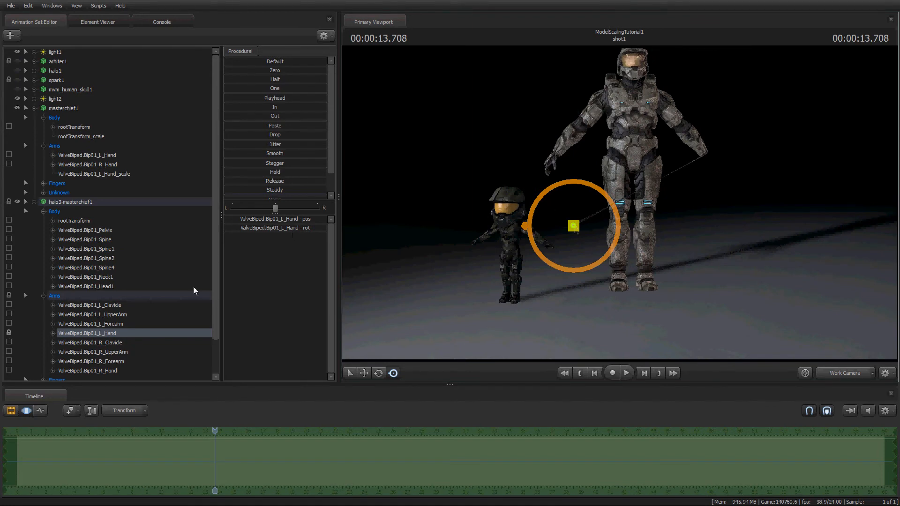
Step: Add a scale control to the Halo 3 chief's ValveBiped.Bip01_L_Hand
right_click(88, 333)
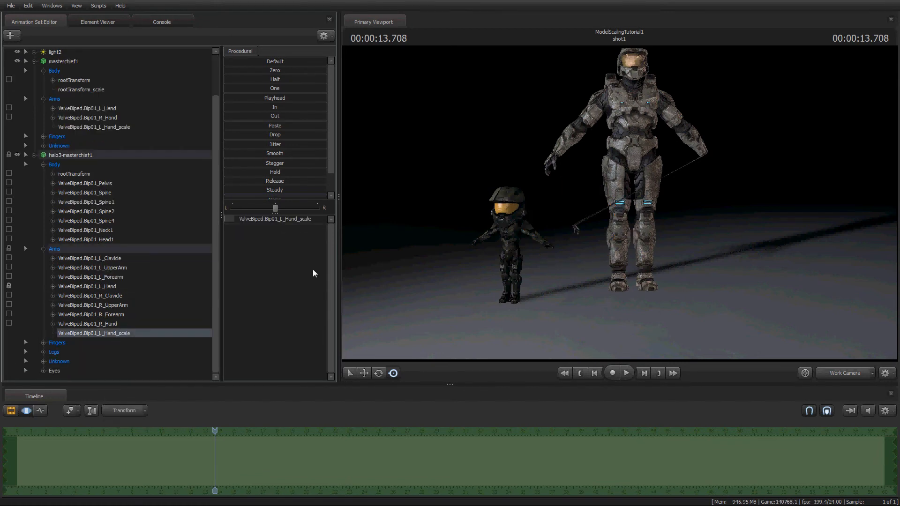
mouse_move(227, 221)
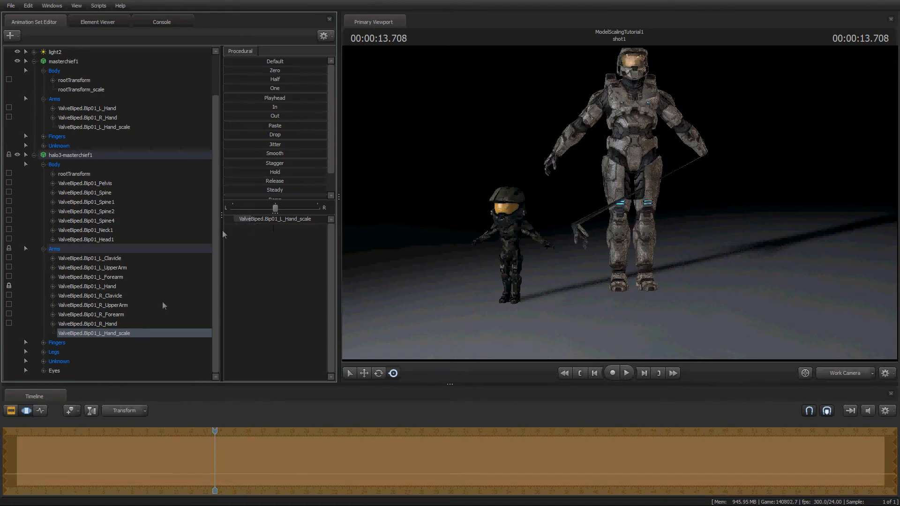
mouse_move(81, 305)
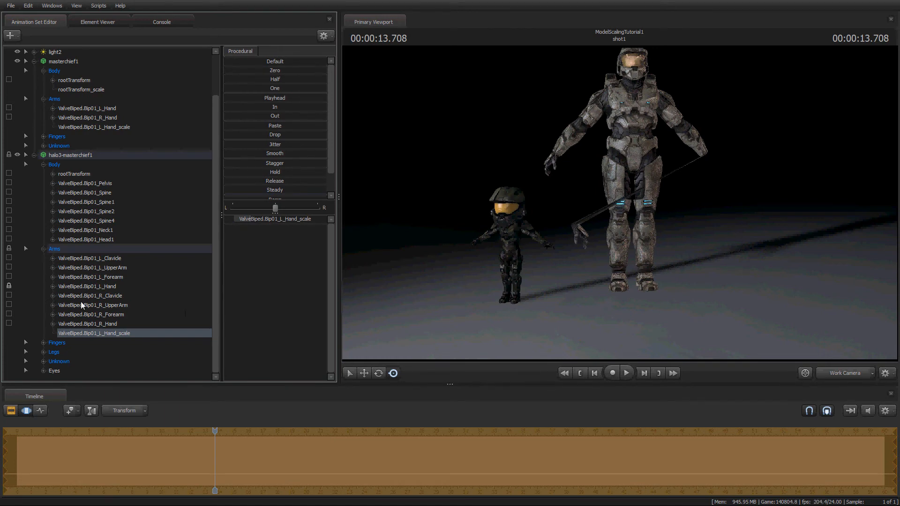